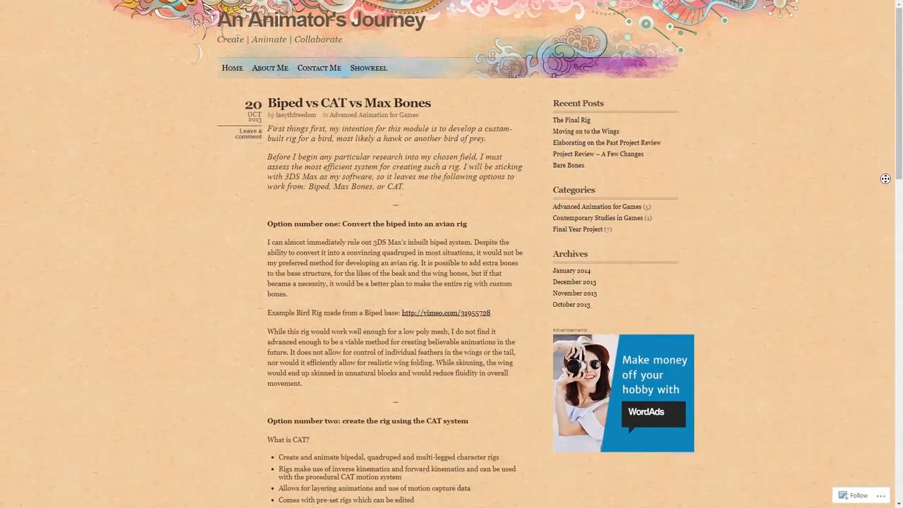
- Scroll through the command panel and orbit around the pigeon to inspect the model
scroll("down", 3)
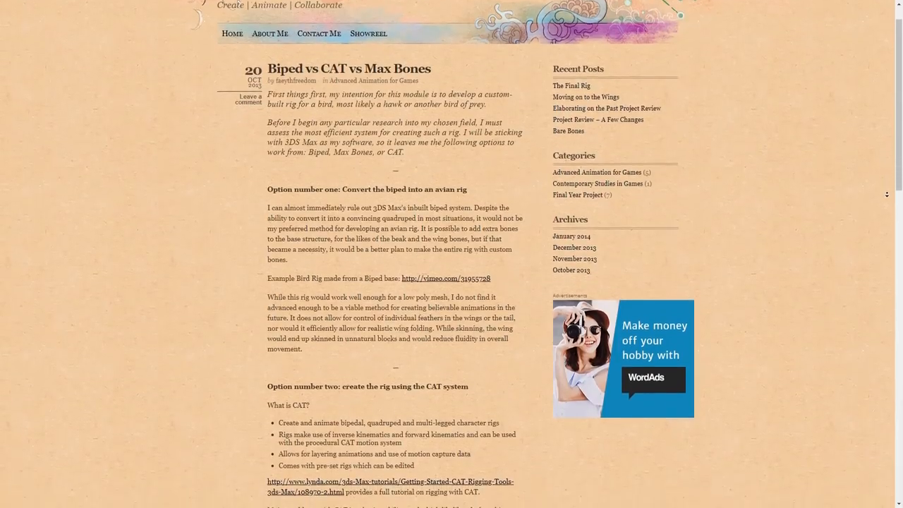
scroll("down", 3)
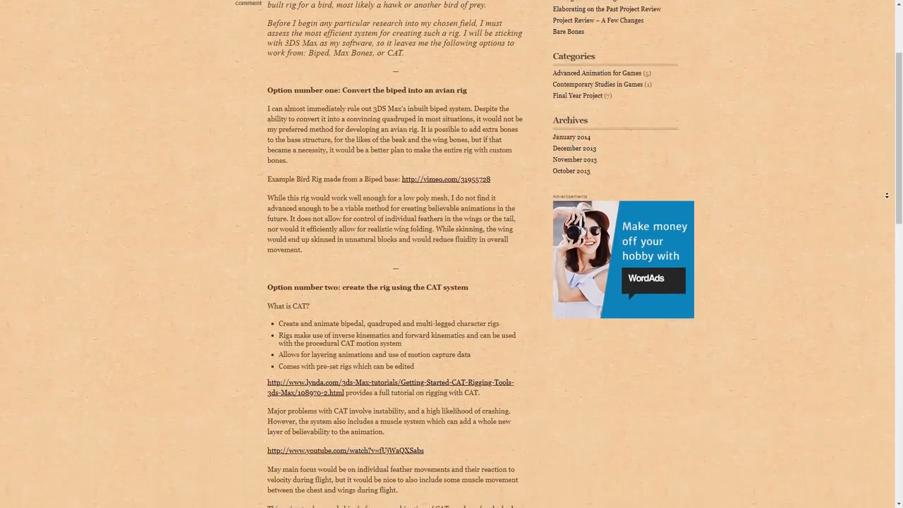
scroll("down", 3)
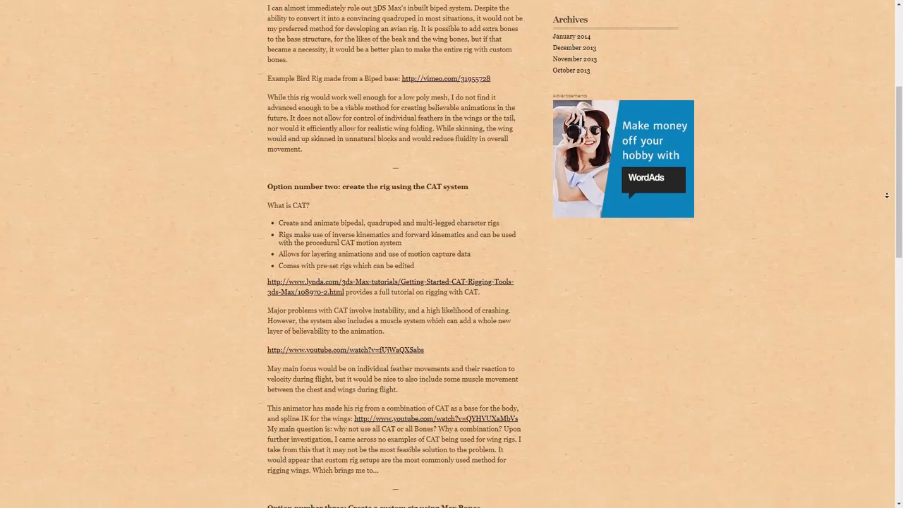
scroll("down", 3)
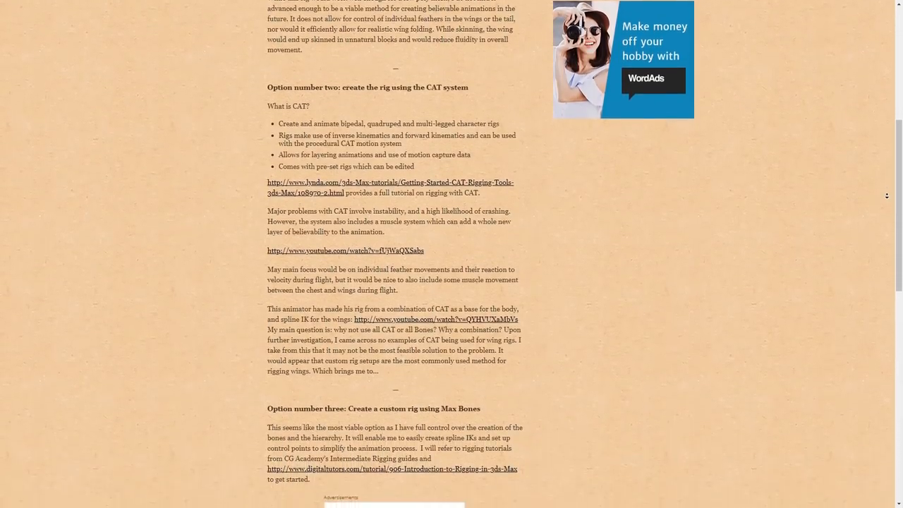
scroll("down", 3)
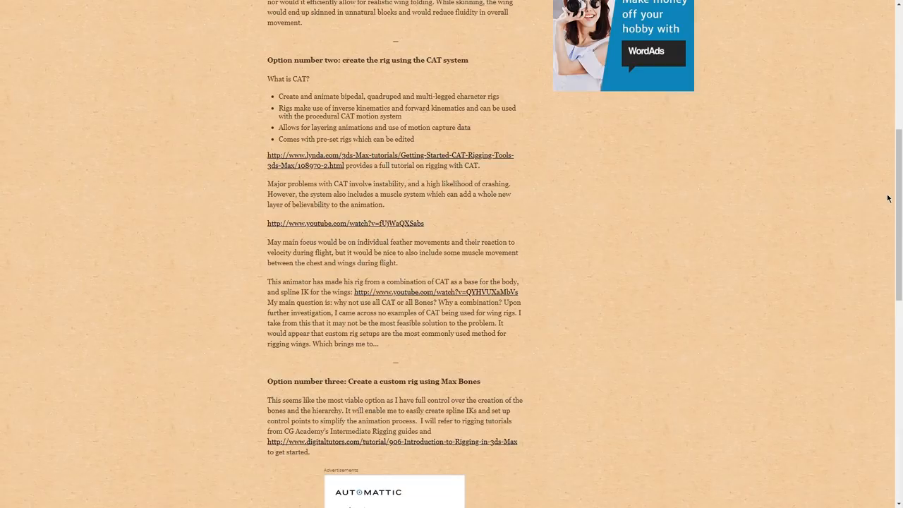
scroll("down", 3)
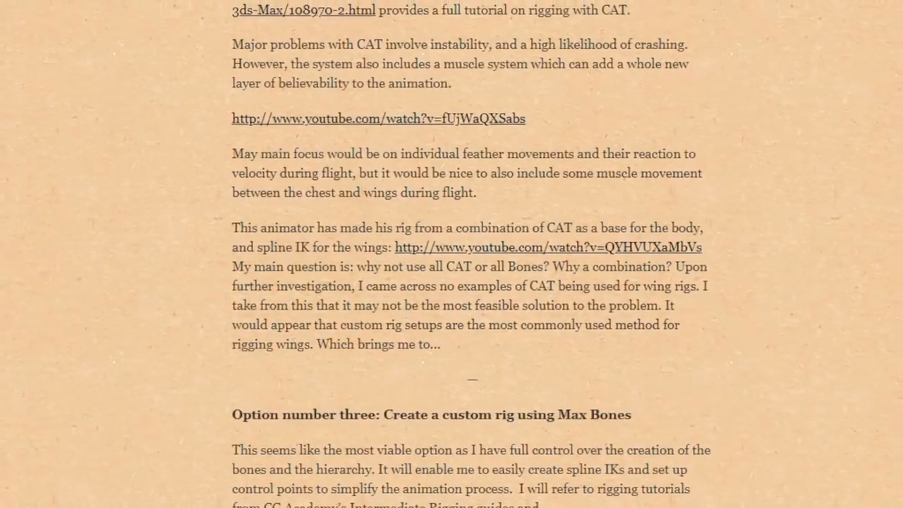
scroll("down", 3)
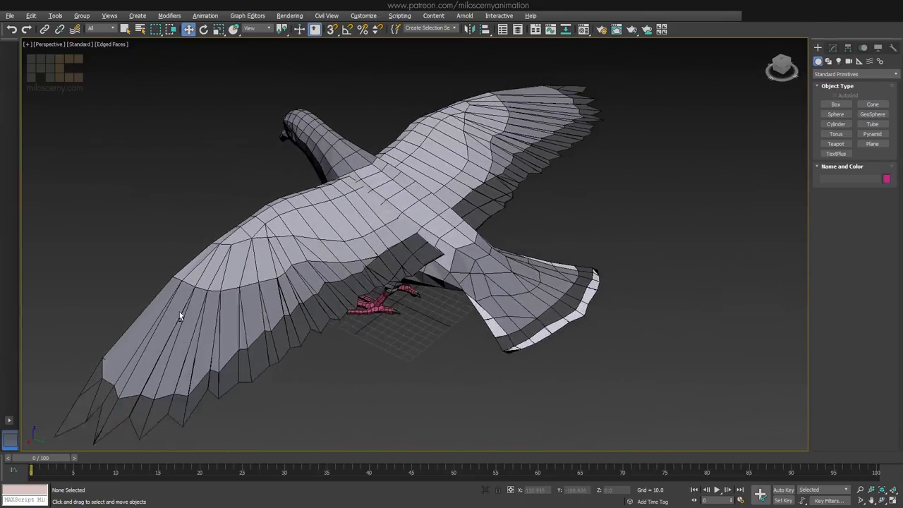
left_click_drag(181, 316, 337, 351)
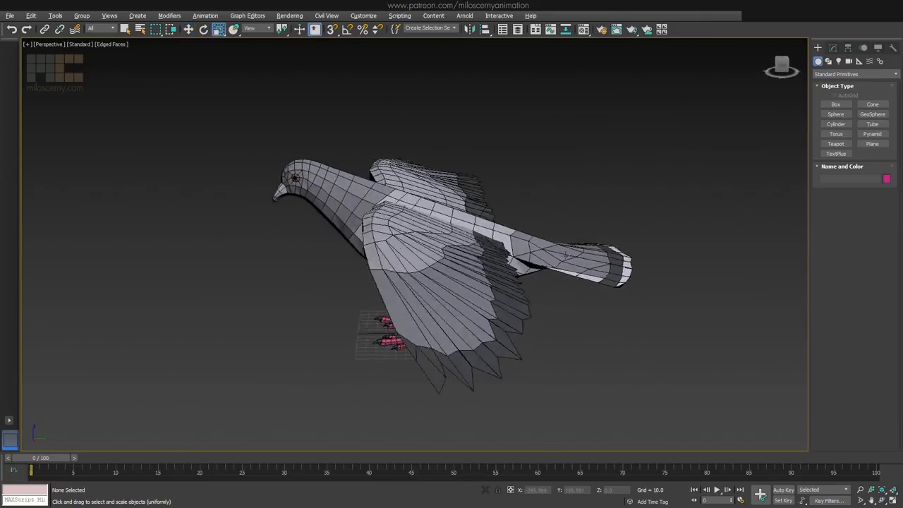
- Switch the Create Helpers panel to CAT Objects and show the pigeon in wireframe
left_click(859, 62)
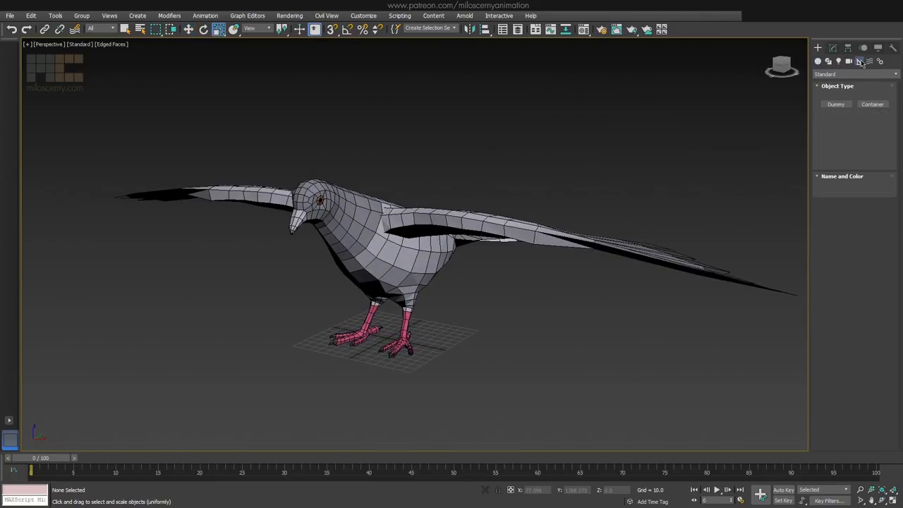
left_click(854, 74)
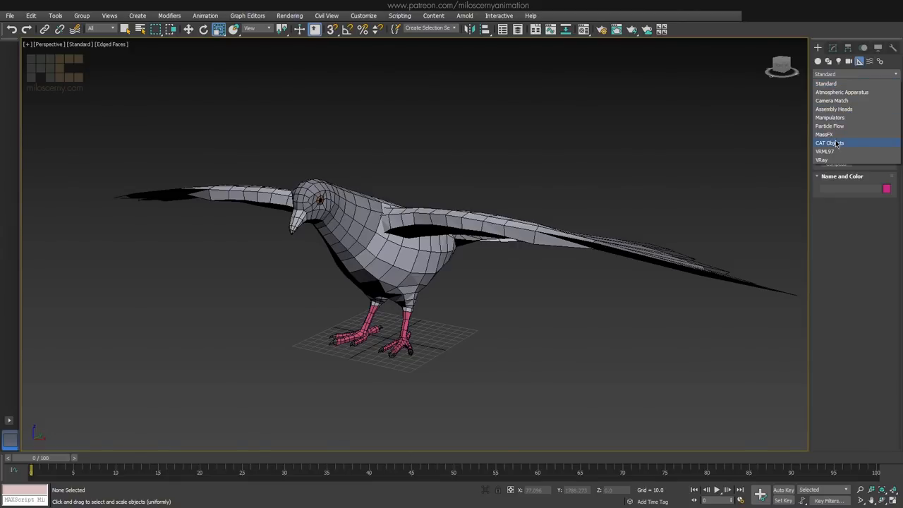
left_click(829, 142)
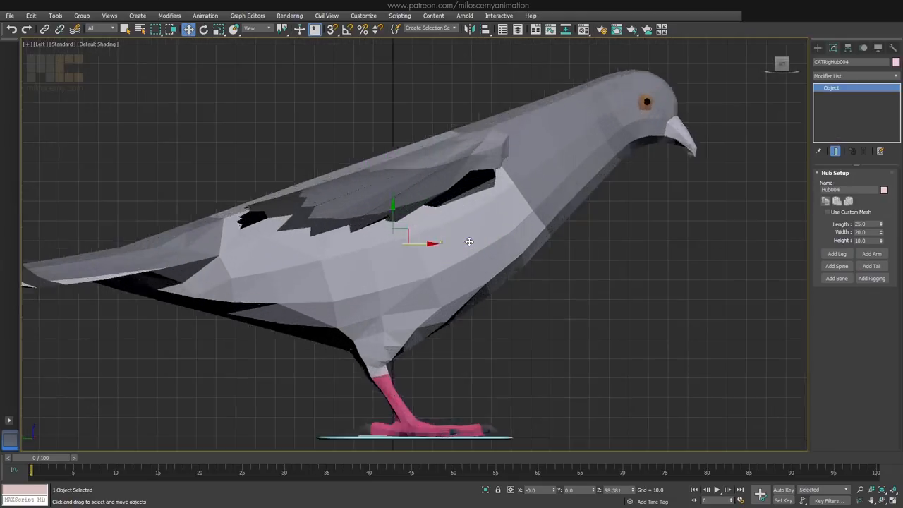
key("F3")
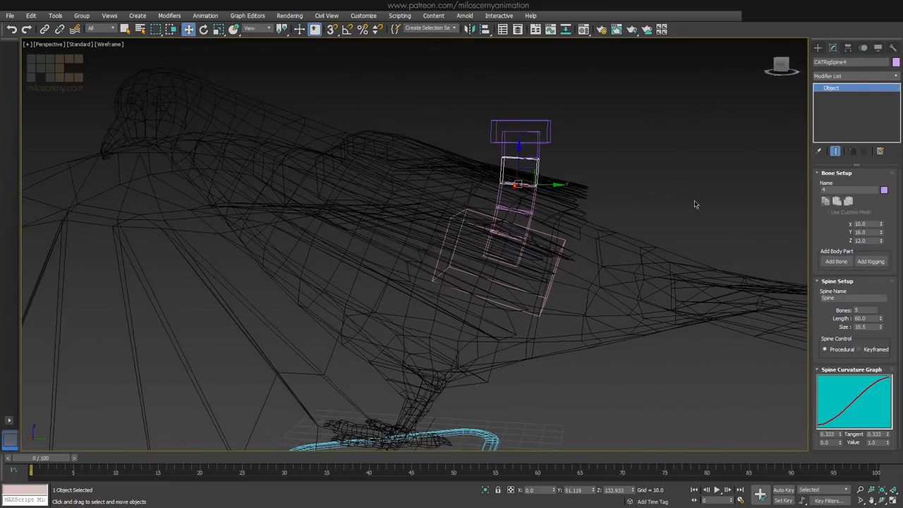
- Add a spine to the pelvis hub and select its chest hub for repositioning
left_click(864, 48)
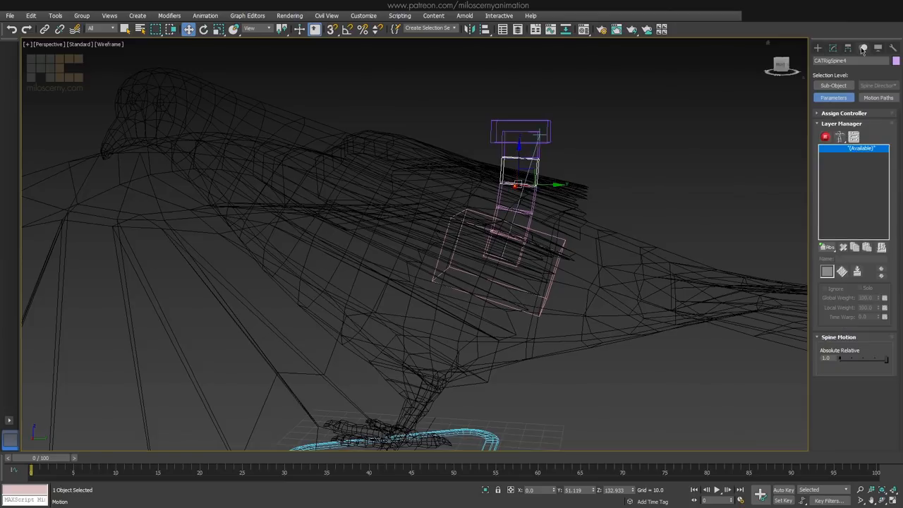
left_click(834, 86)
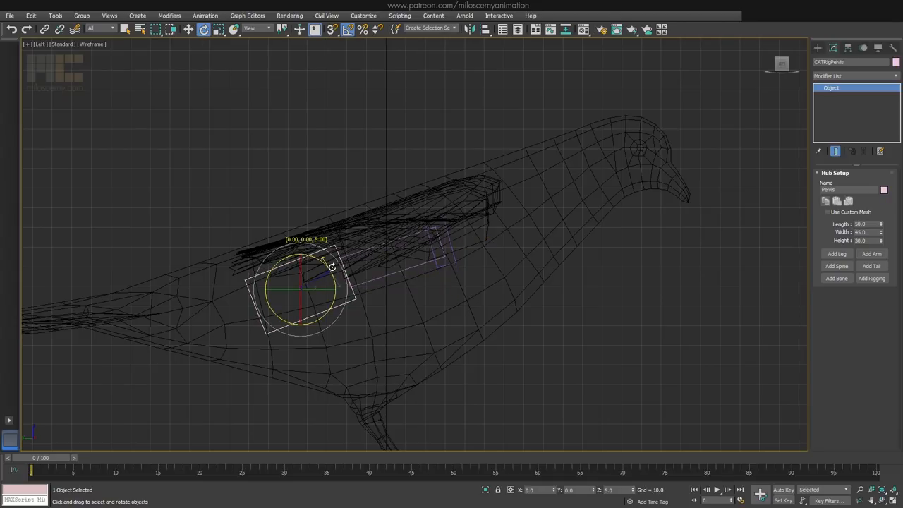
left_click(836, 265)
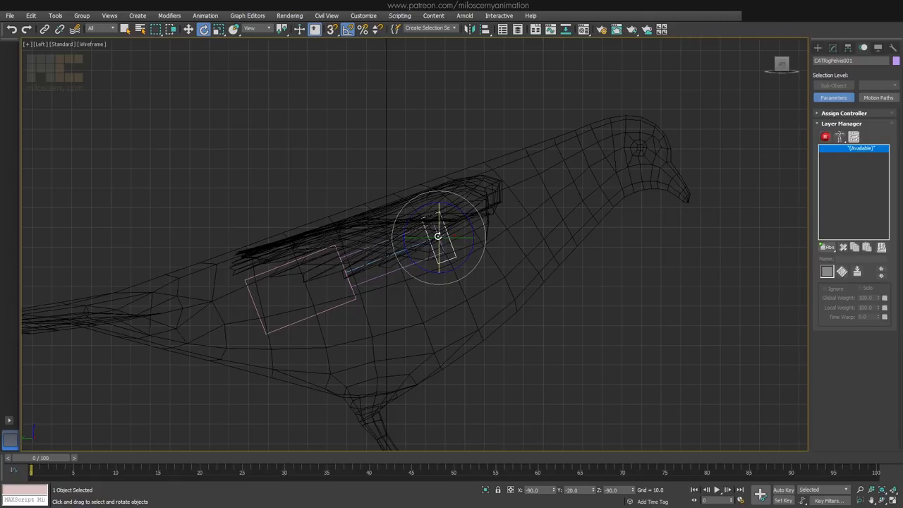
left_click(832, 48)
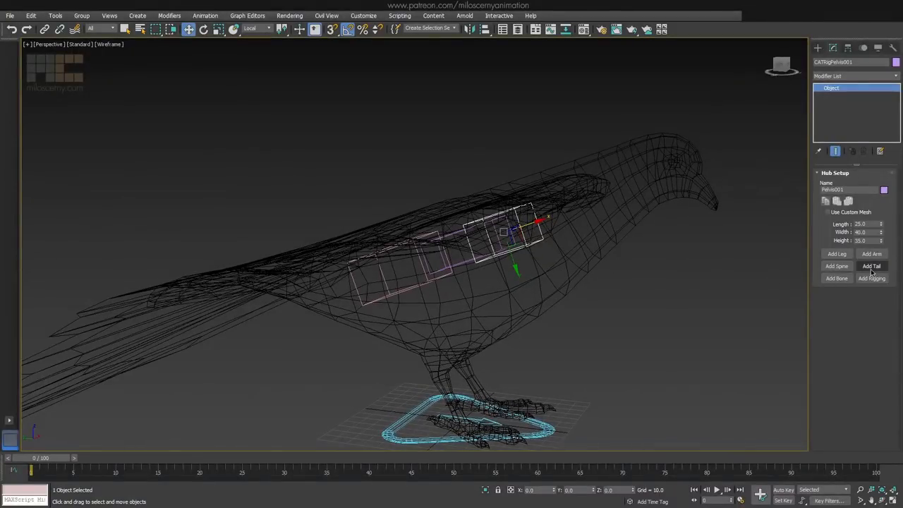
- Add a neck chain growing out of the chest hub toward the head
left_click(872, 266)
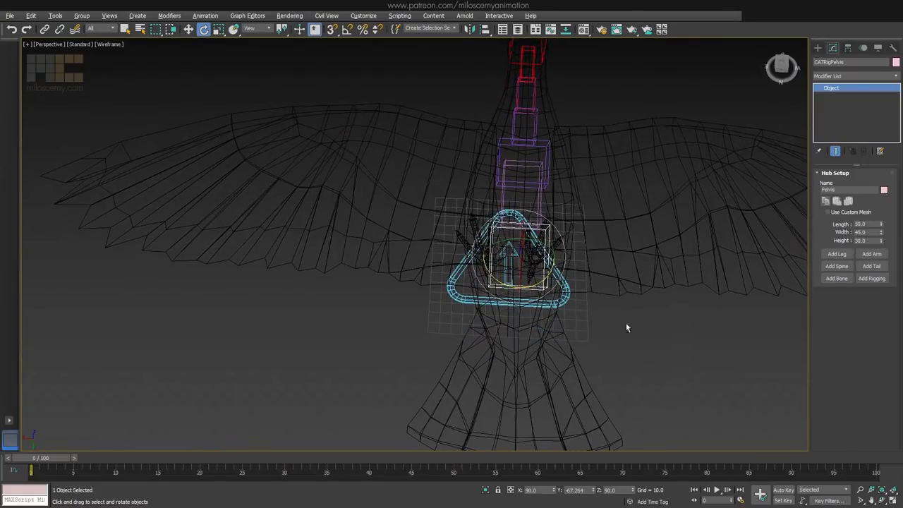
- Orbit the view to inspect the rig and tail area from the side and below
left_click_drag(627, 328, 536, 242)
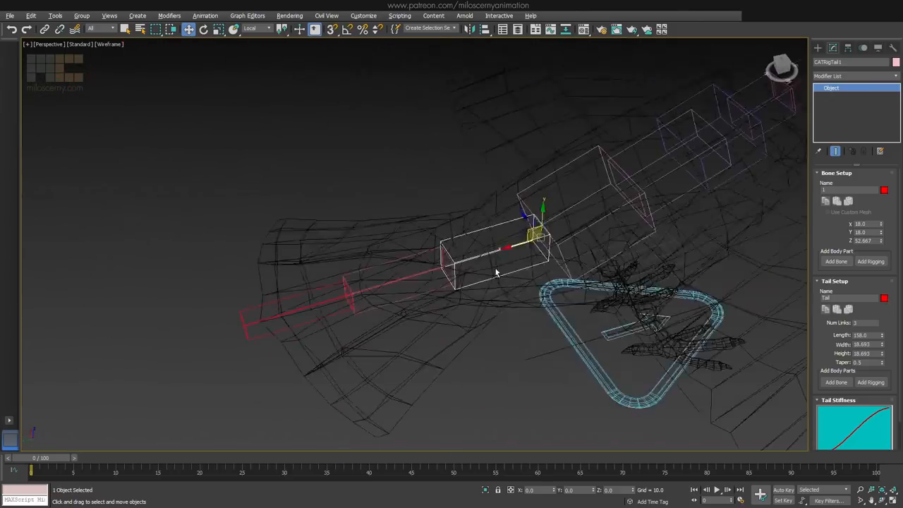
left_click_drag(494, 282, 520, 288)
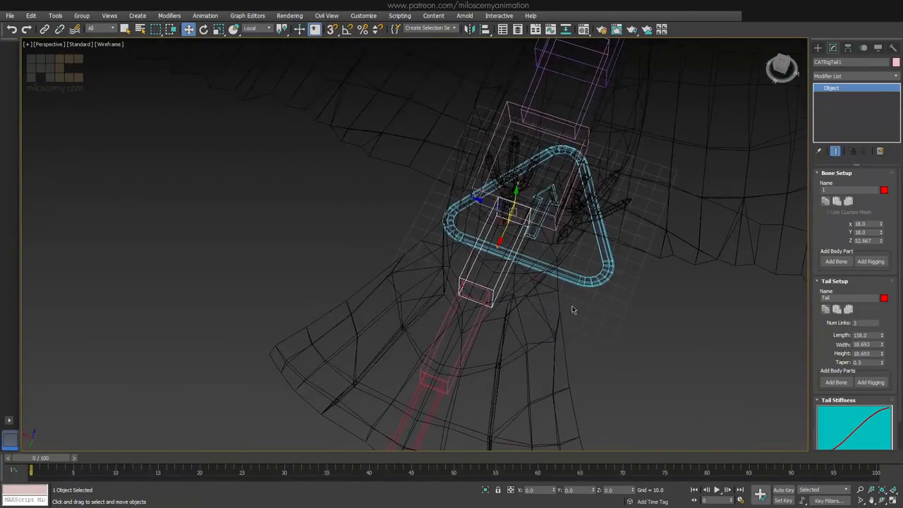
left_click_drag(572, 311, 553, 279)
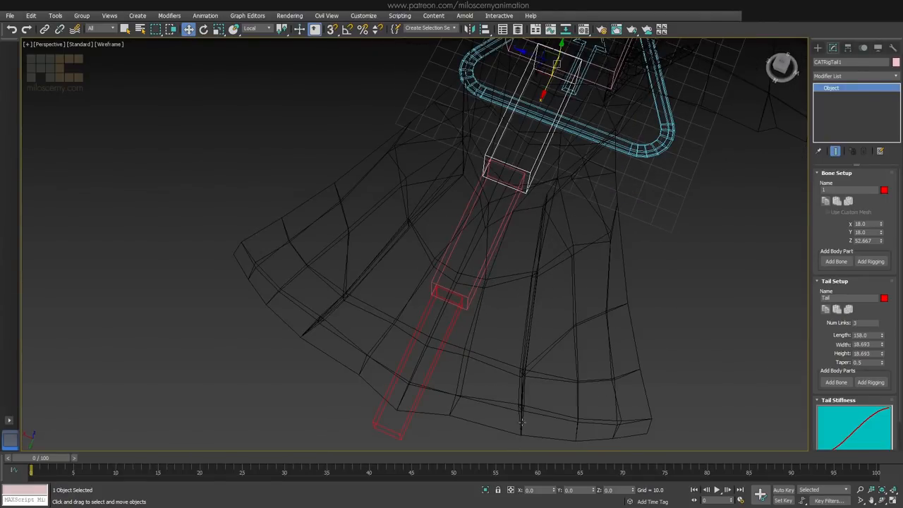
- Select the pelvis hub and add a new tail chain to it
left_click(553, 322)
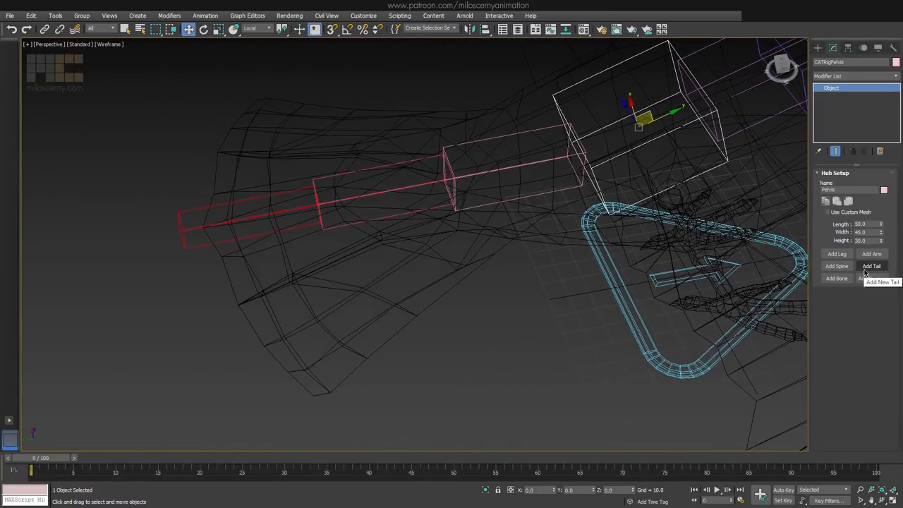
left_click(872, 265)
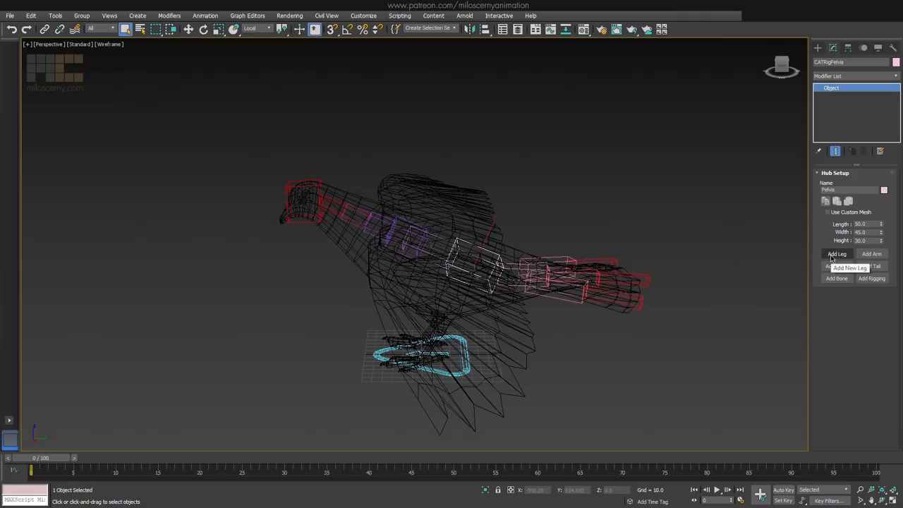
- Add a new leg to the pelvis hub
left_click(836, 254)
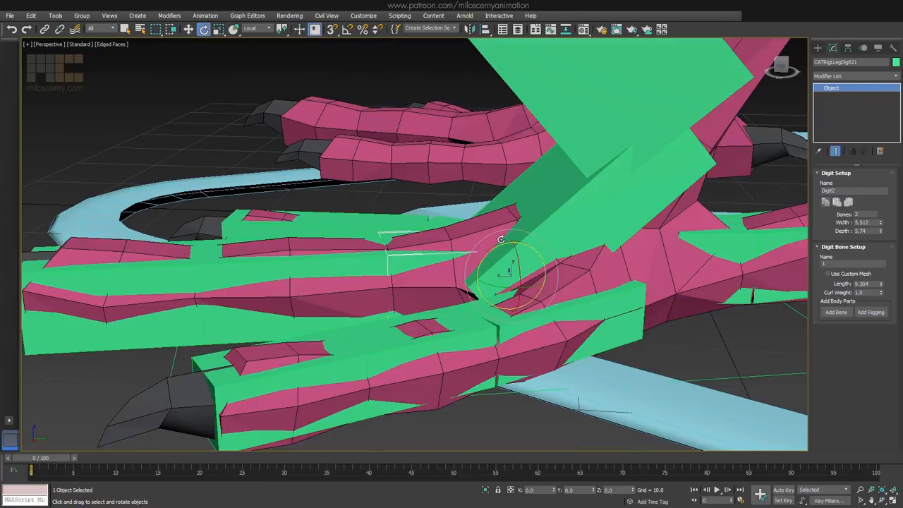
mouse_move(458, 265)
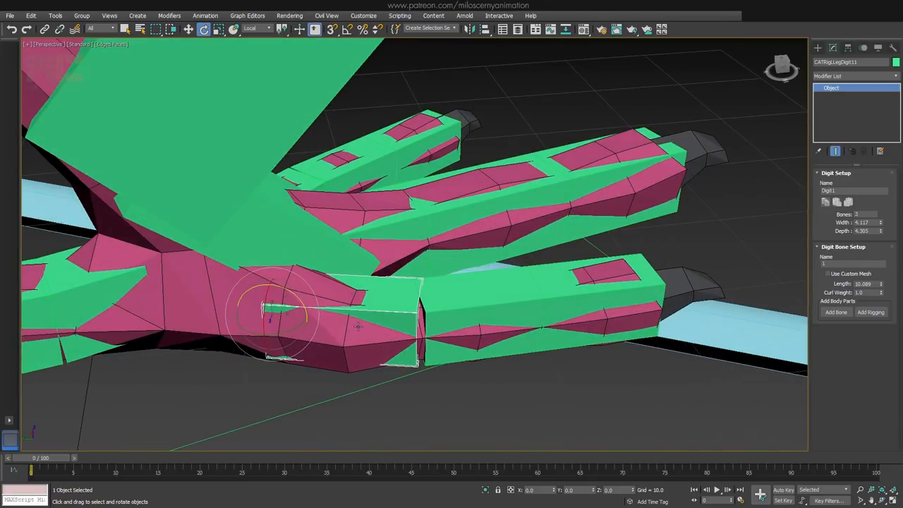
mouse_move(508, 243)
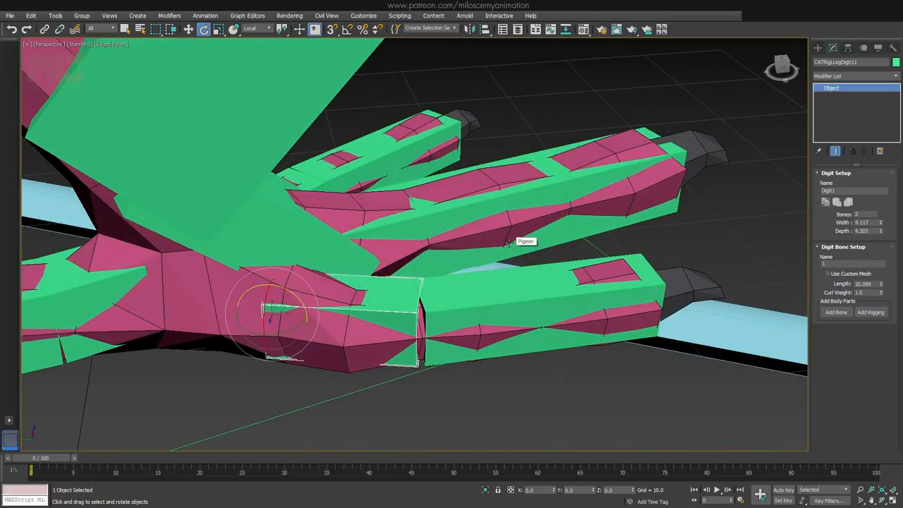
- Rotate the toe digit bones to follow the pigeon's toes
left_click_drag(508, 242, 466, 243)
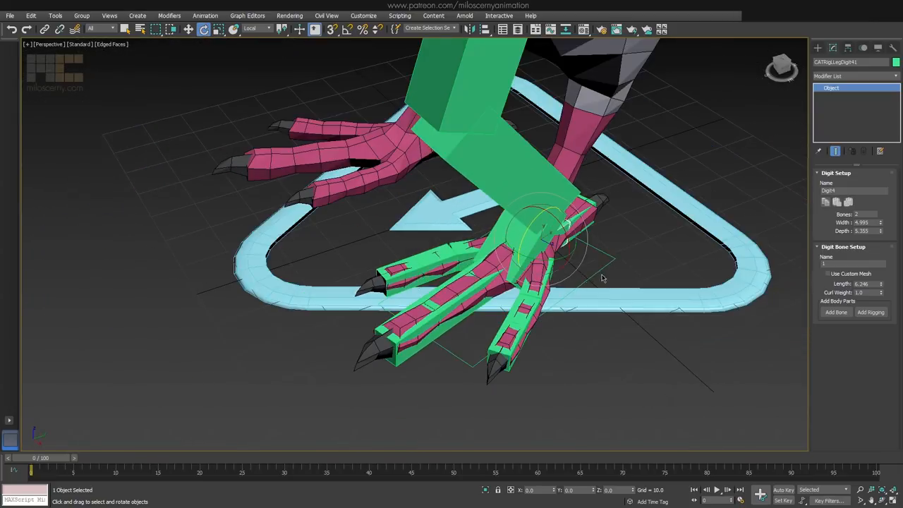
left_click_drag(604, 279, 666, 223)
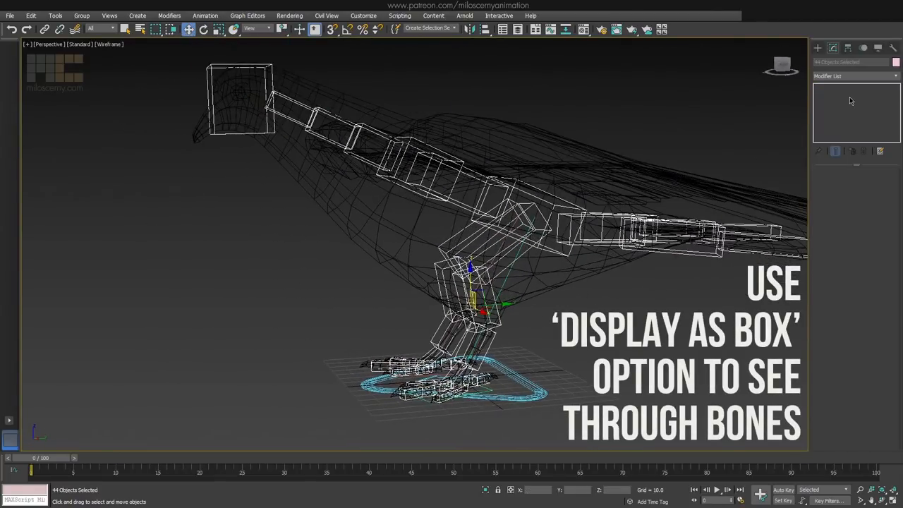
- Enable Display as Box for the selected bones in Display Properties
left_click(847, 48)
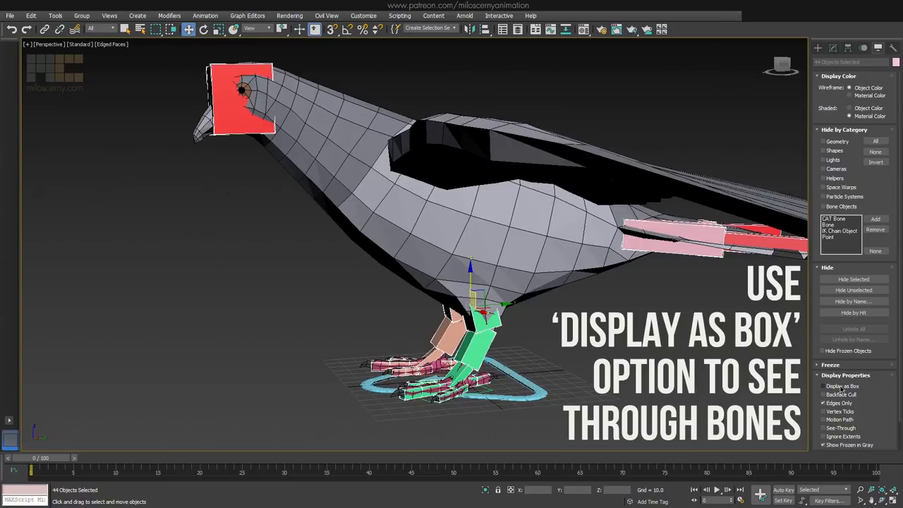
left_click(841, 386)
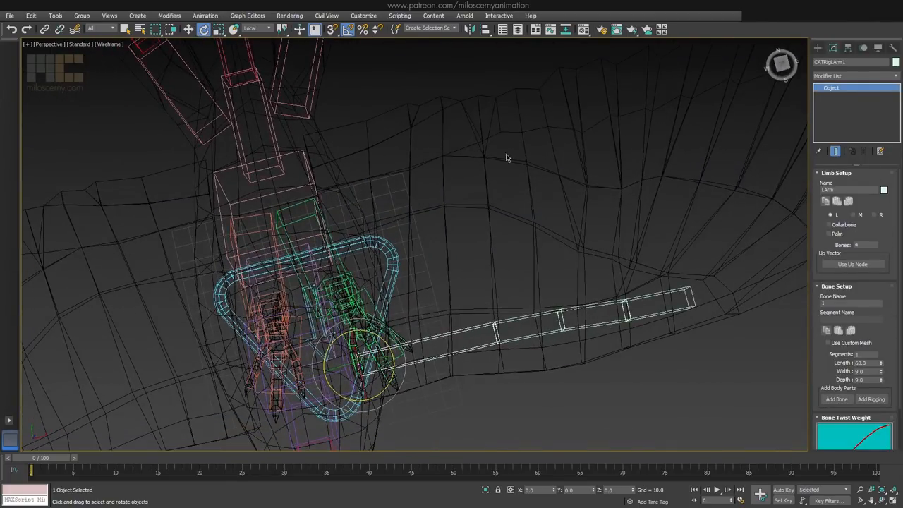
- Move and rotate the arm bones to follow the spread wing's outline
left_click_drag(505, 159, 451, 226)
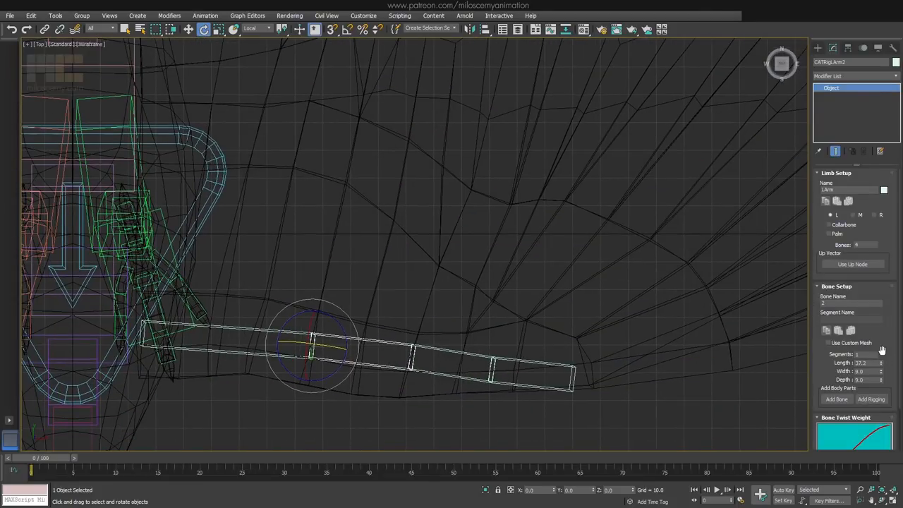
left_click_drag(881, 362, 880, 339)
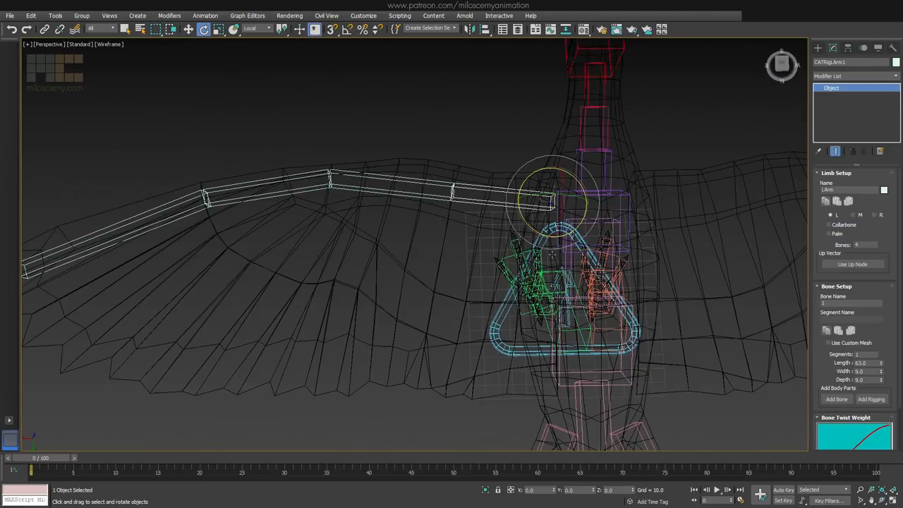
mouse_move(837, 399)
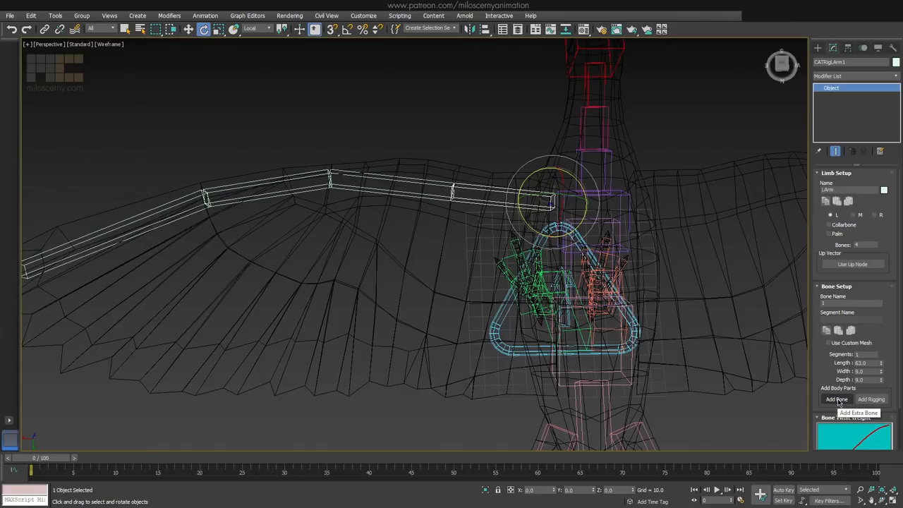
- Add extra bones to the wing arm for the feathers, then select the rig's chest
left_click(836, 399)
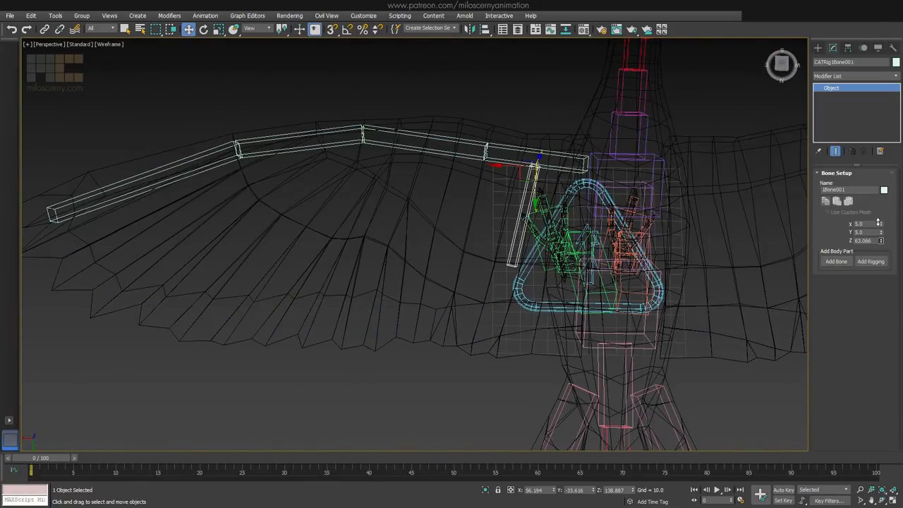
left_click(835, 261)
type("LArm_Help2B")
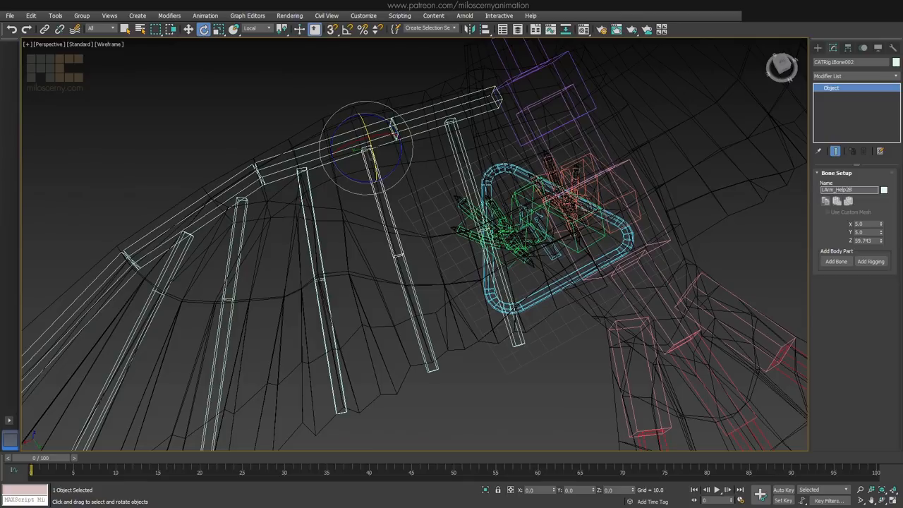
left_click(318, 279)
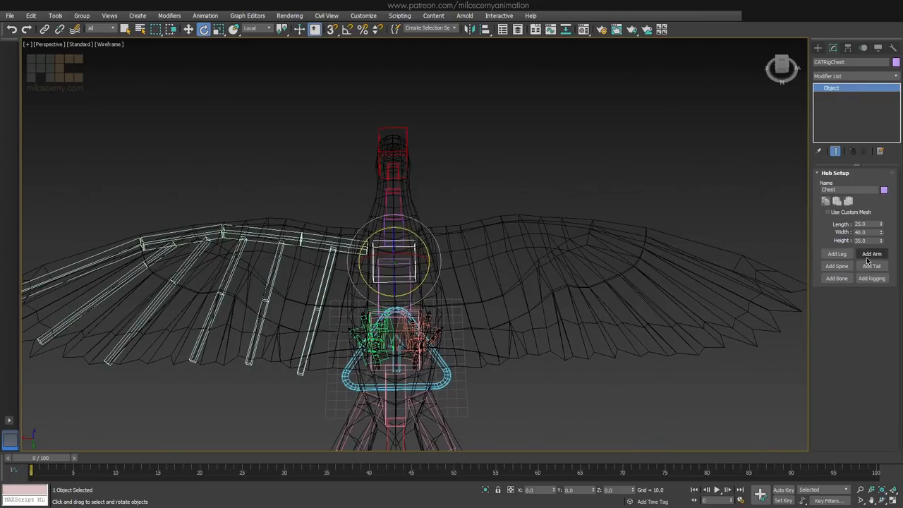
- Add a second arm to the chest and pick a blue colour for its wing bones
left_click(873, 254)
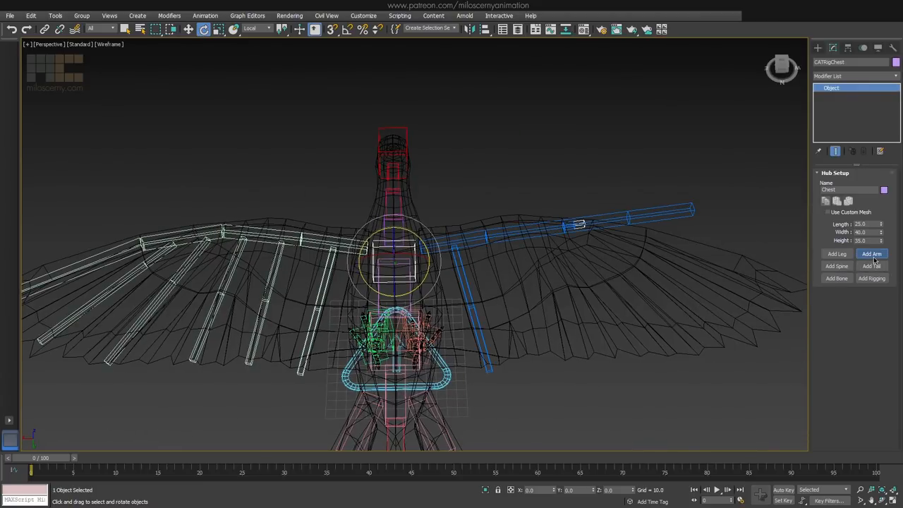
left_click(872, 254)
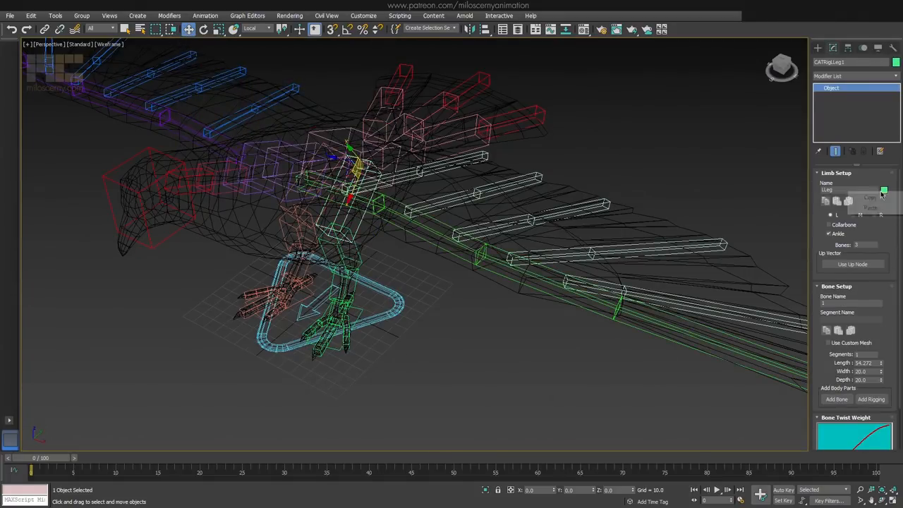
left_click(884, 190)
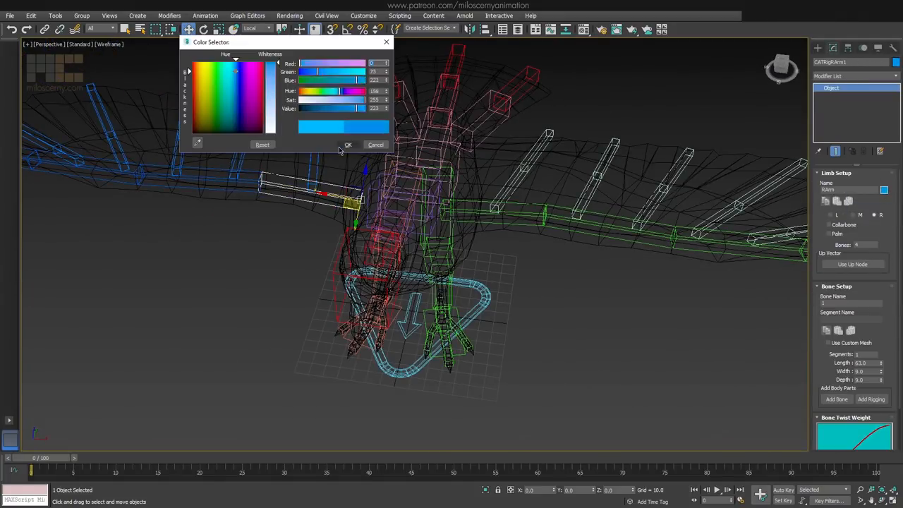